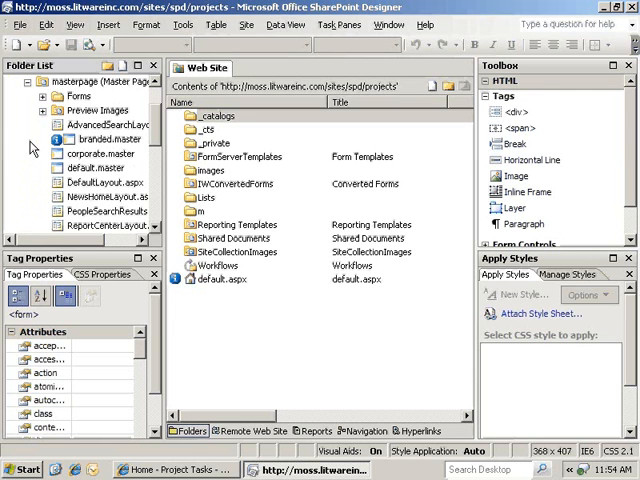
Step: Create a new content page from default.master via its Folder List menu
right_click(84, 168)
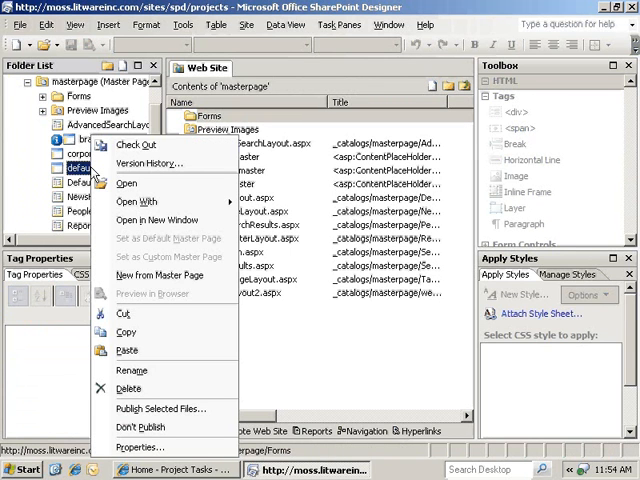
mouse_move(156, 164)
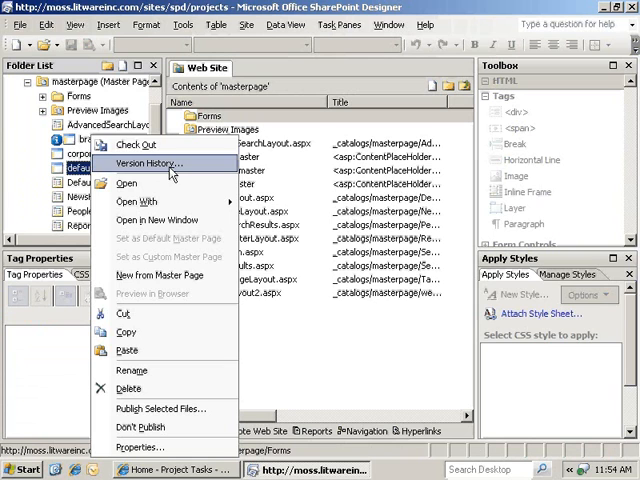
mouse_move(170, 280)
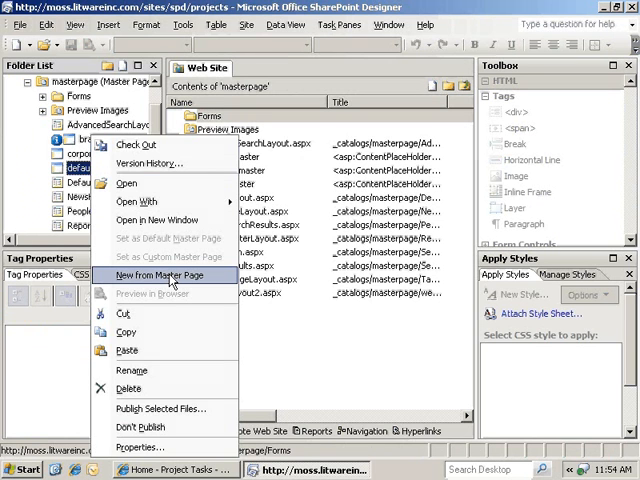
left_click(164, 276)
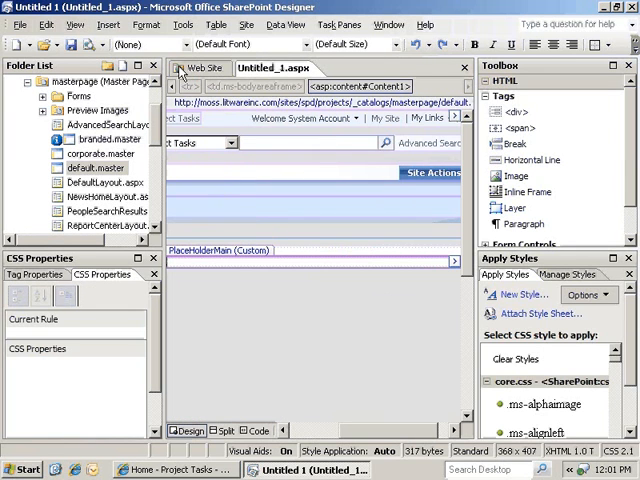
Step: Insert a Web Part Zone (Zone 1) inside PlaceHolderMain from the SharePoint Controls menu
left_click(108, 24)
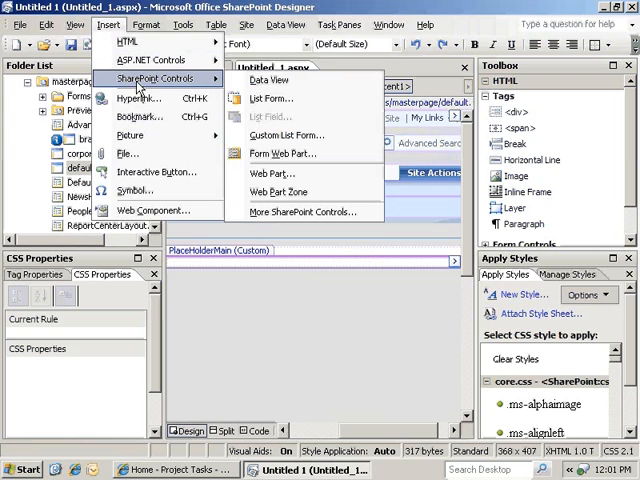
mouse_move(282, 192)
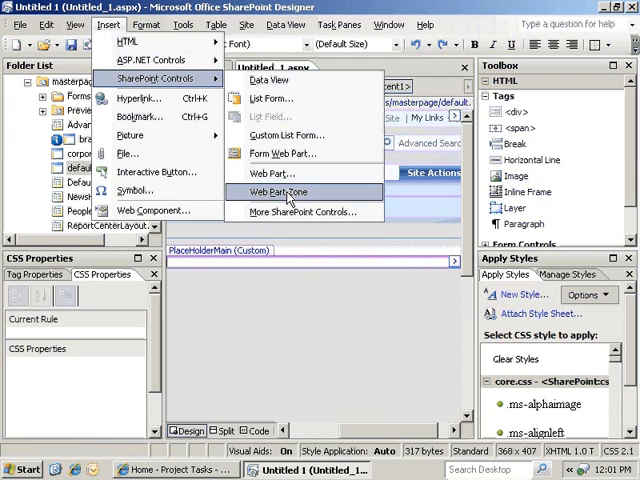
left_click(280, 192)
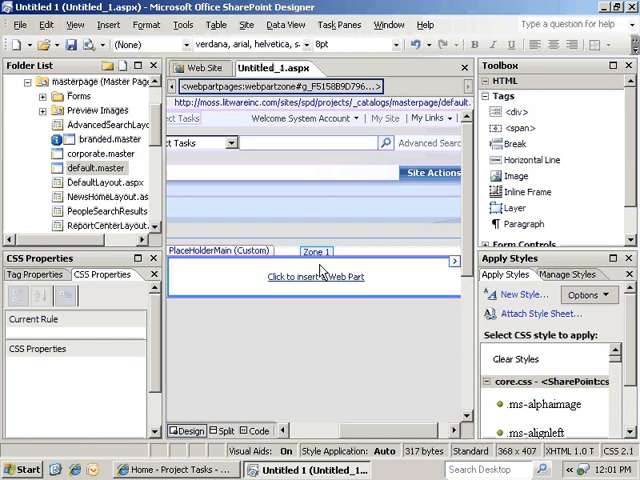
Step: Show the Web Parts task pane listing Announcements and Business Data parts beside the page
left_click(338, 24)
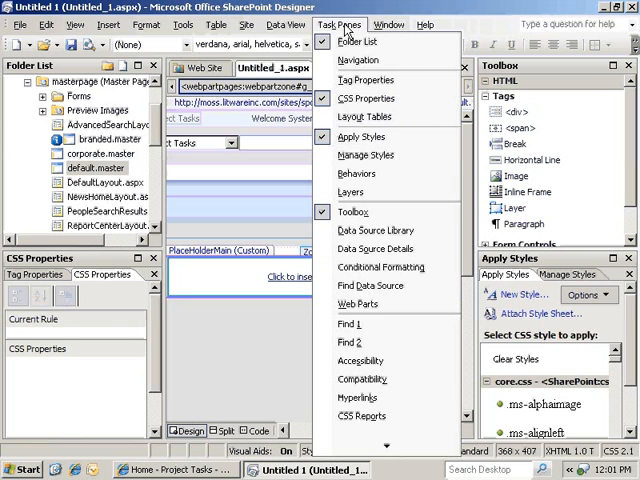
left_click(338, 24)
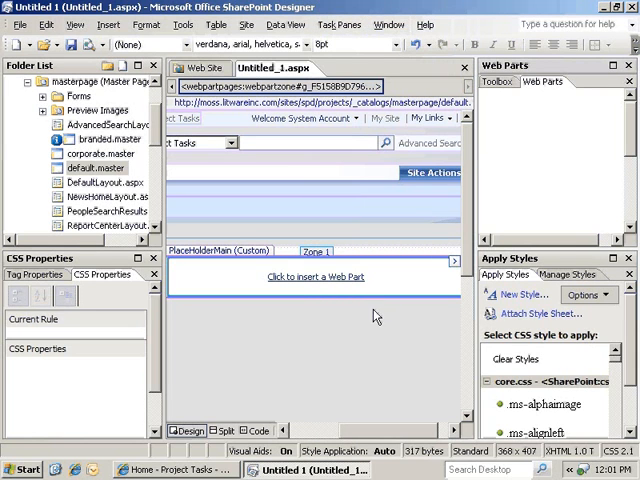
left_click(544, 80)
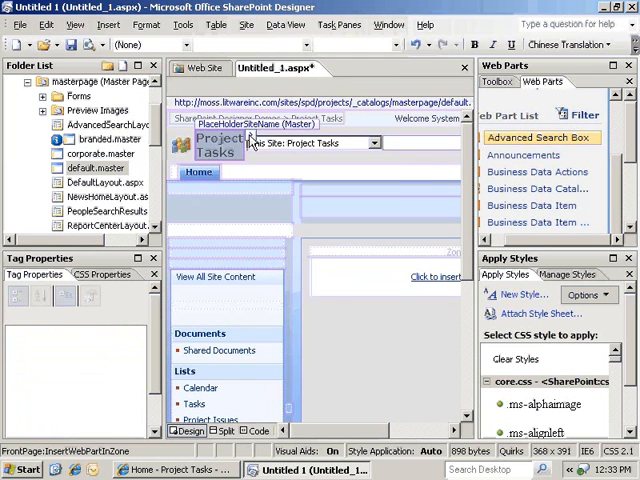
Step: Set the page-title placeholder to Create Custom Content from its Common Content Tasks
left_click(252, 136)
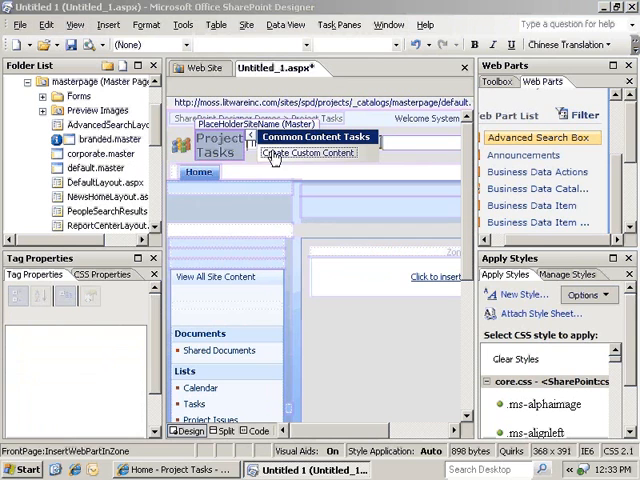
left_click(308, 152)
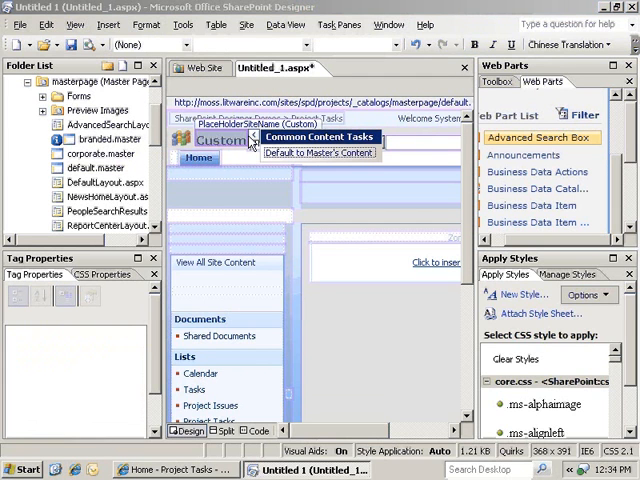
mouse_move(290, 160)
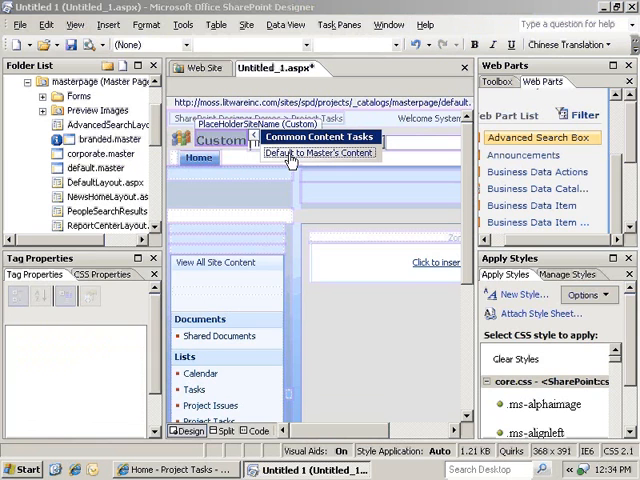
Step: Revert the title placeholder to Default to Master's Content and confirm discarding the custom content
left_click(318, 152)
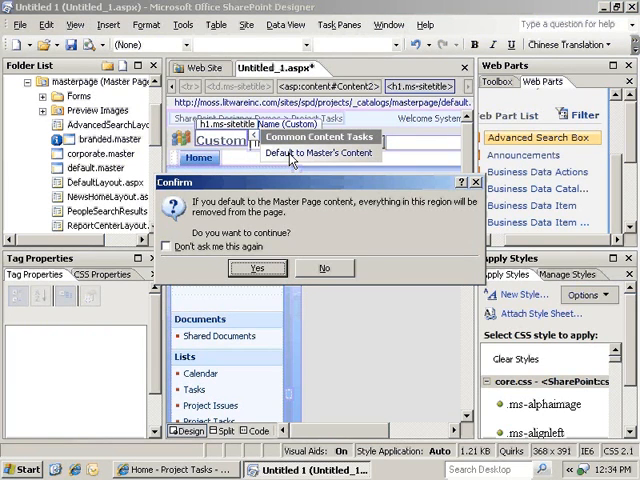
mouse_move(228, 214)
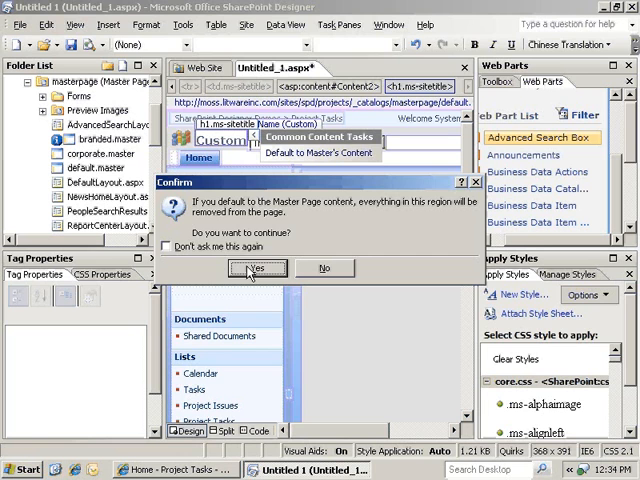
left_click(256, 268)
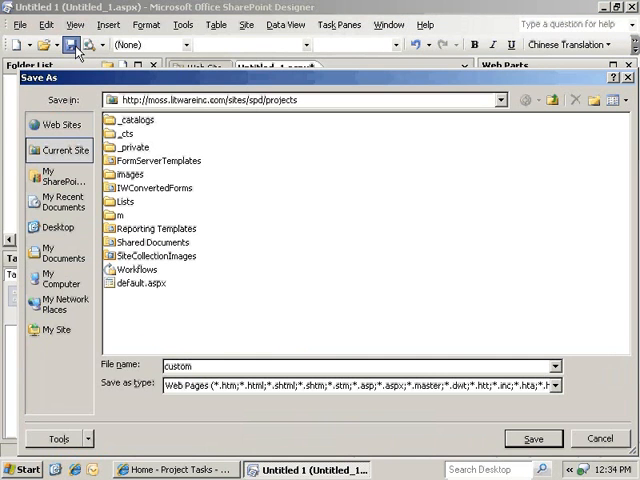
Step: Save the page as custom.aspx in the projects site root
type(".aspx")
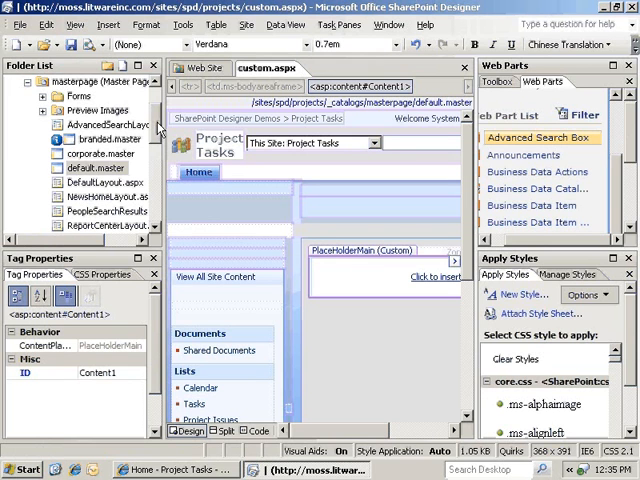
scroll("down", 3)
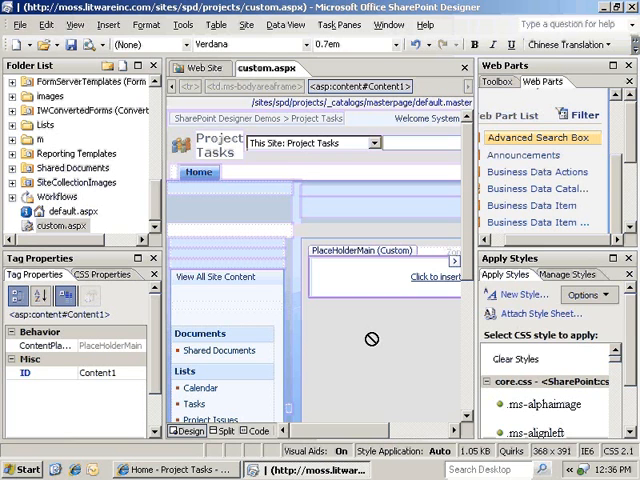
mouse_move(358, 364)
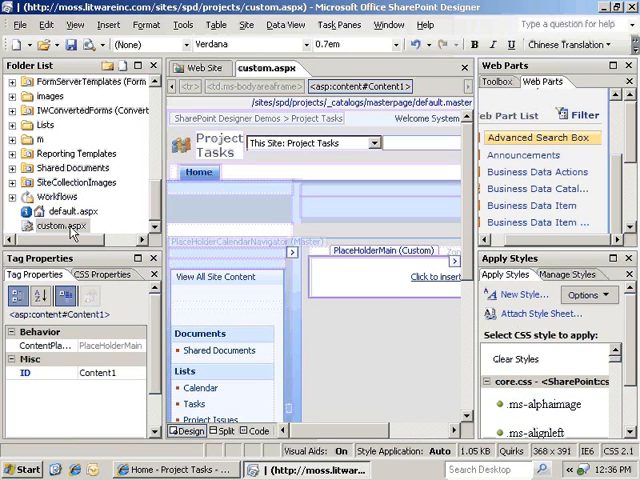
Step: Bring up the file options for custom.aspx to start a new page from it
right_click(64, 226)
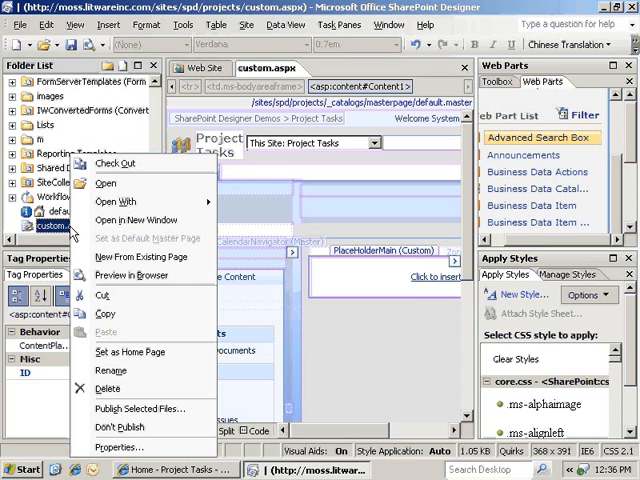
mouse_move(144, 256)
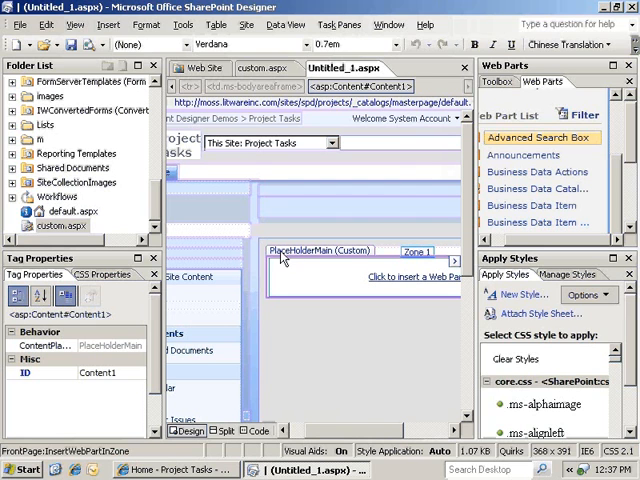
mouse_move(352, 258)
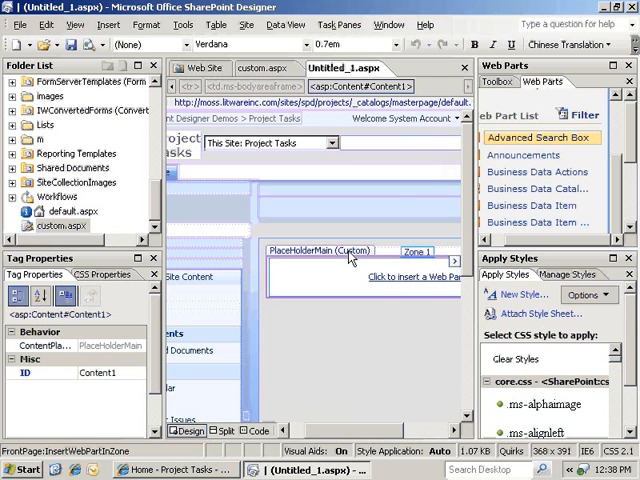
mouse_move(350, 256)
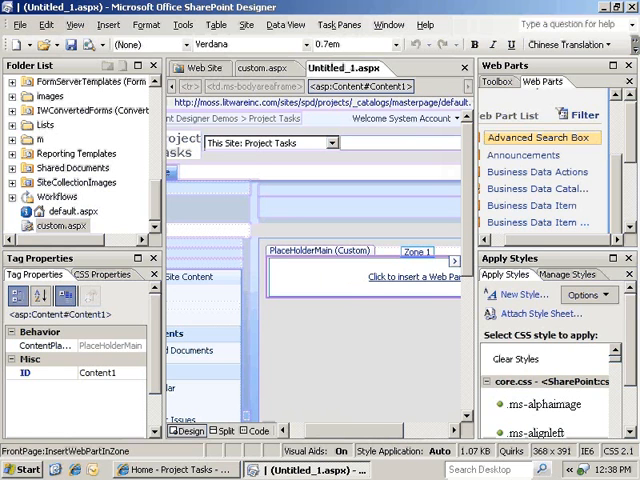